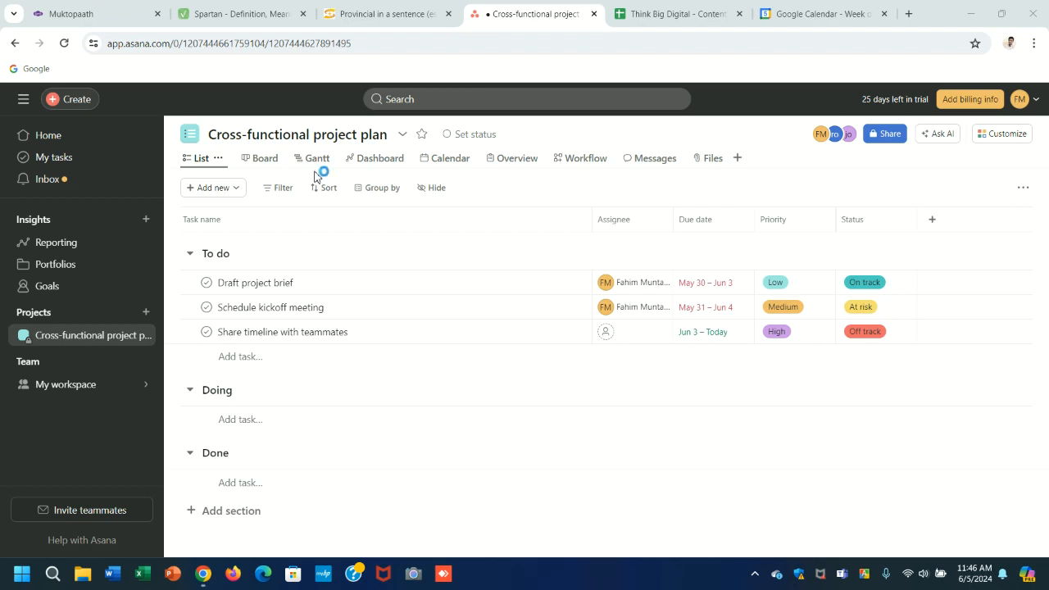
Show the project's Fields list under Customize, revealing Priority and Status
click(270, 307)
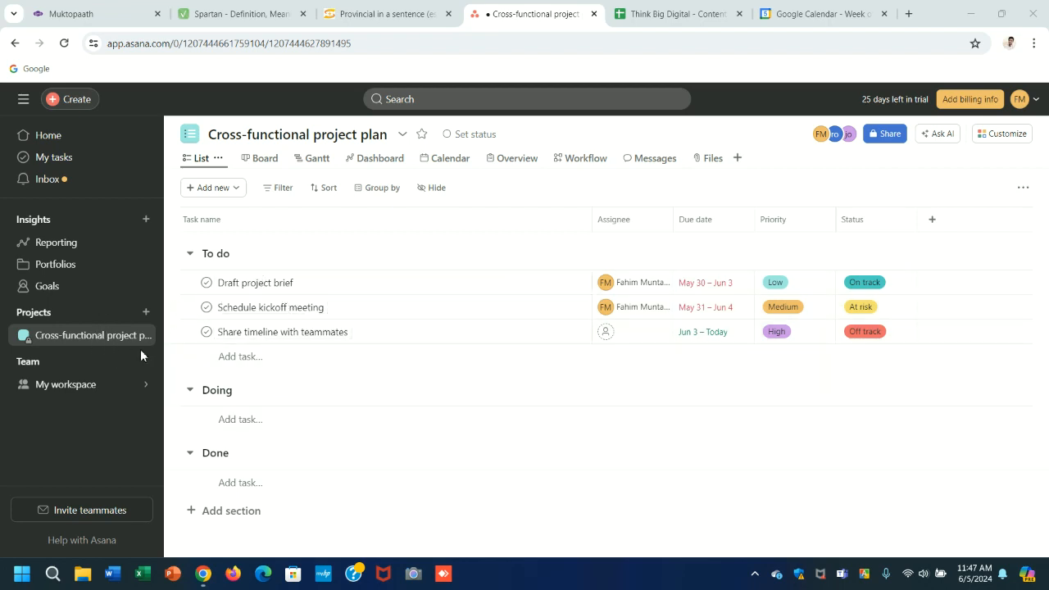
mouse_move(93, 335)
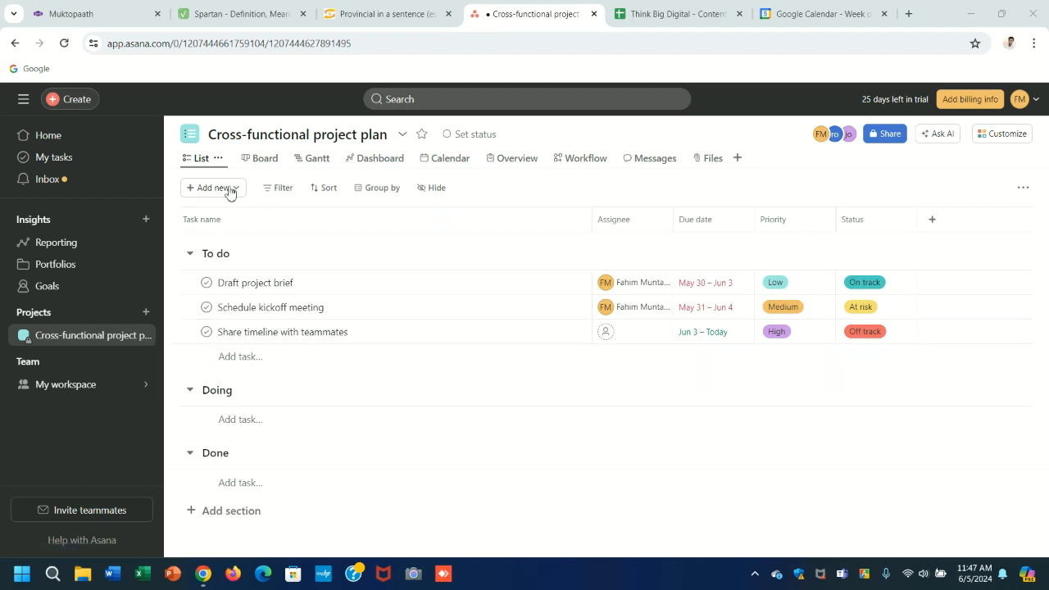
mouse_move(199, 157)
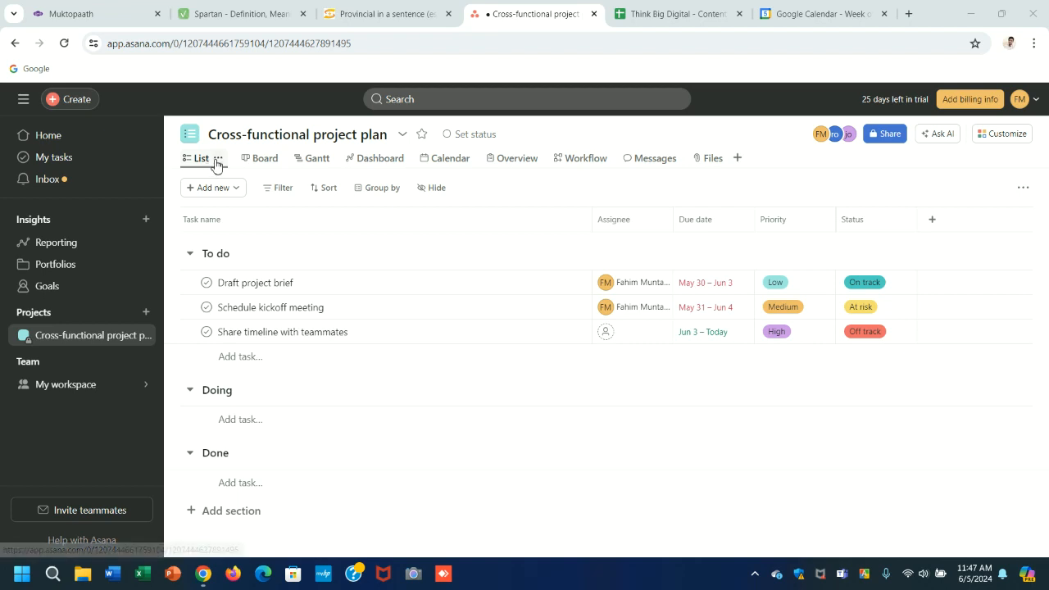
mouse_move(617, 310)
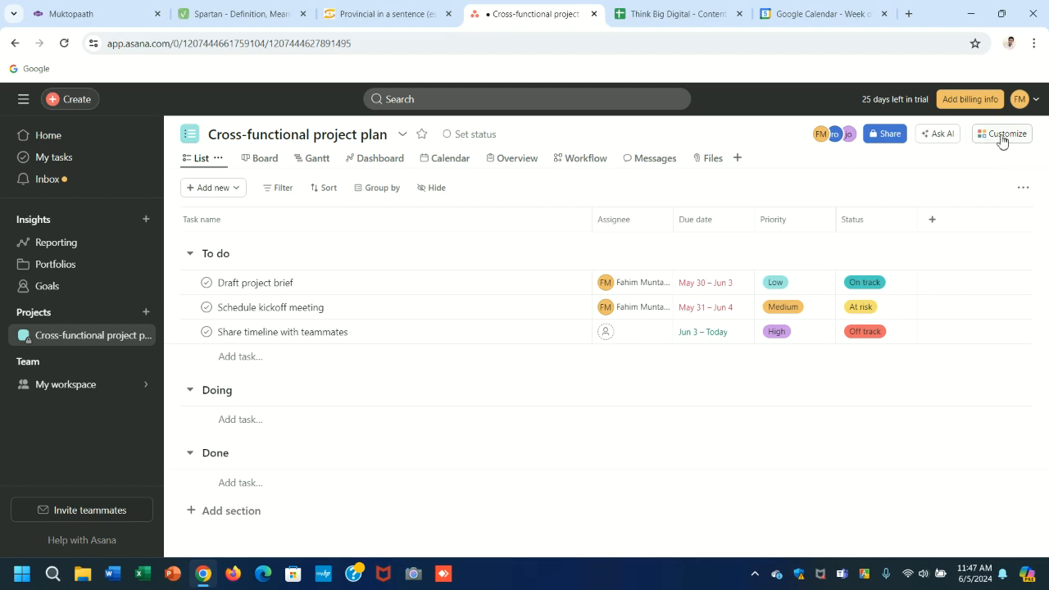
click(1002, 135)
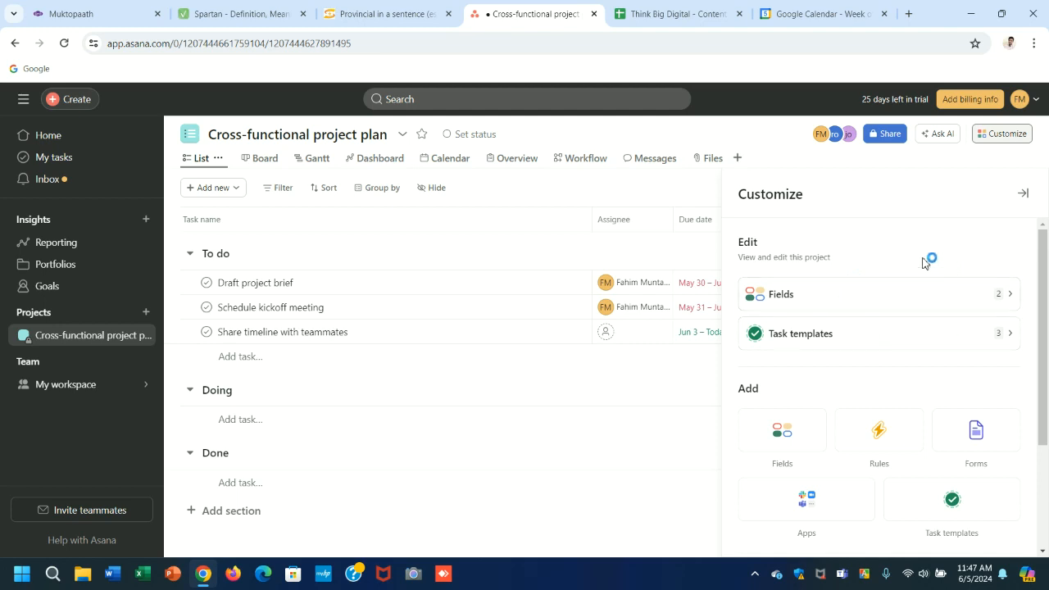
mouse_move(990, 297)
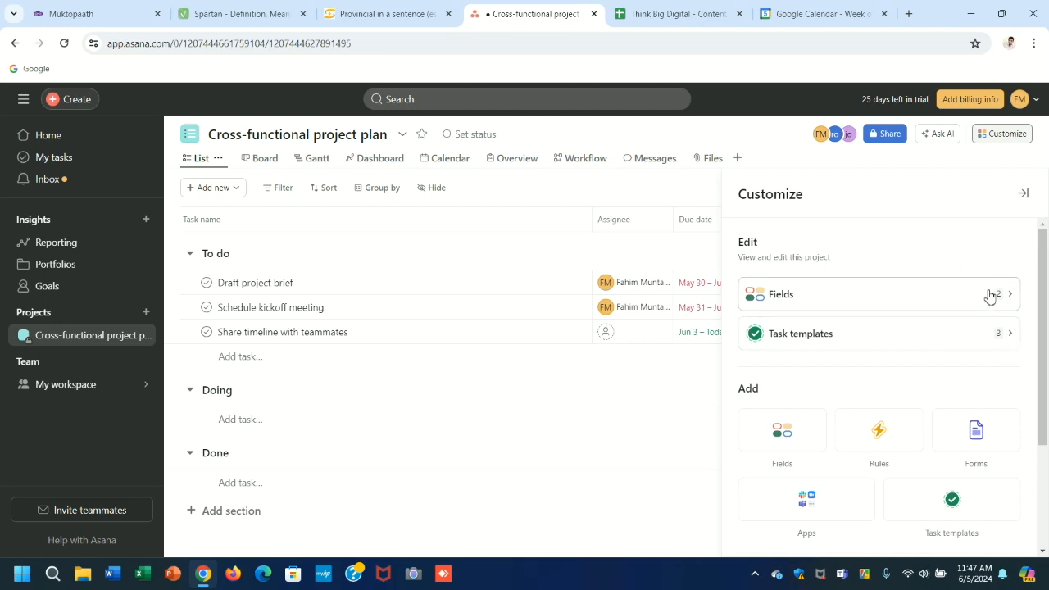
mouse_move(956, 331)
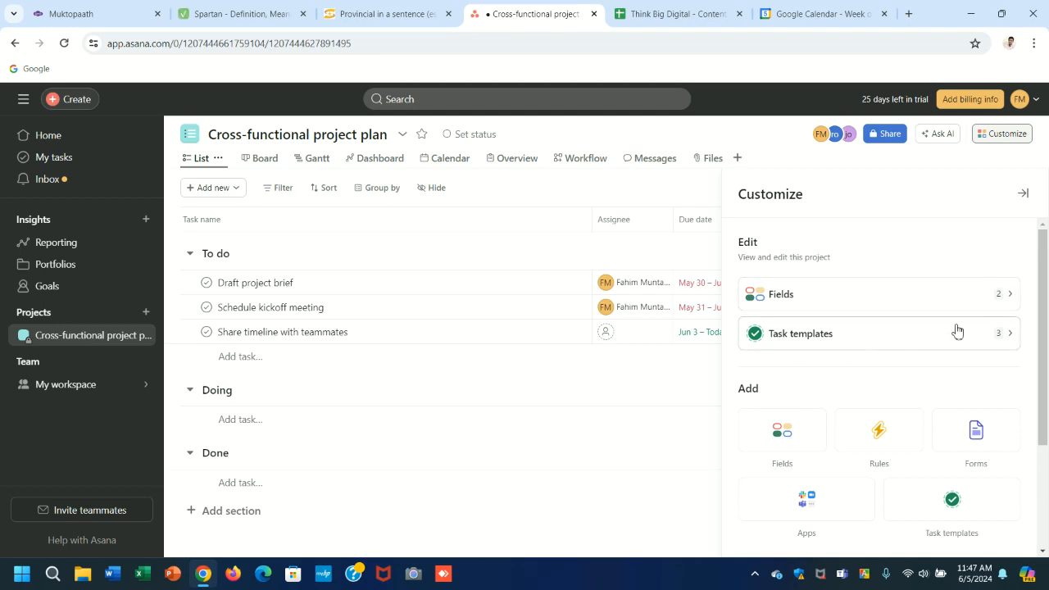
click(876, 295)
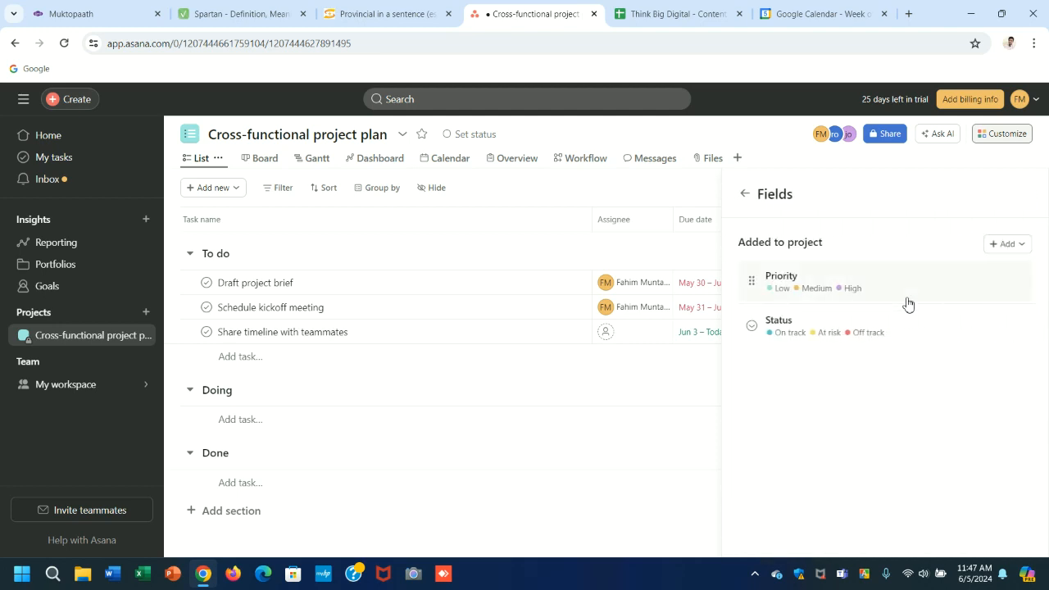
mouse_move(881, 295)
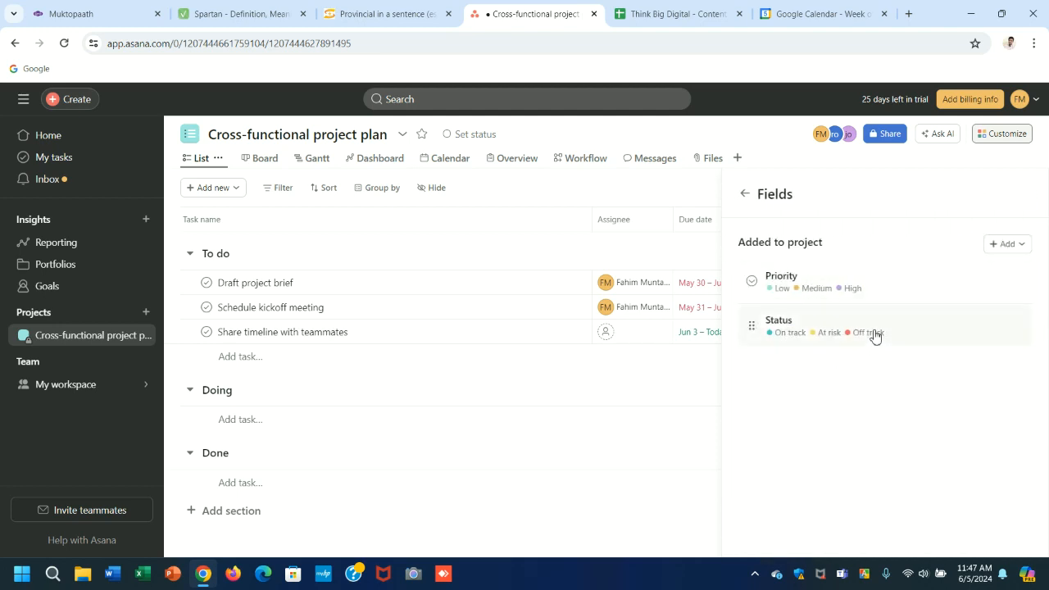
mouse_move(896, 338)
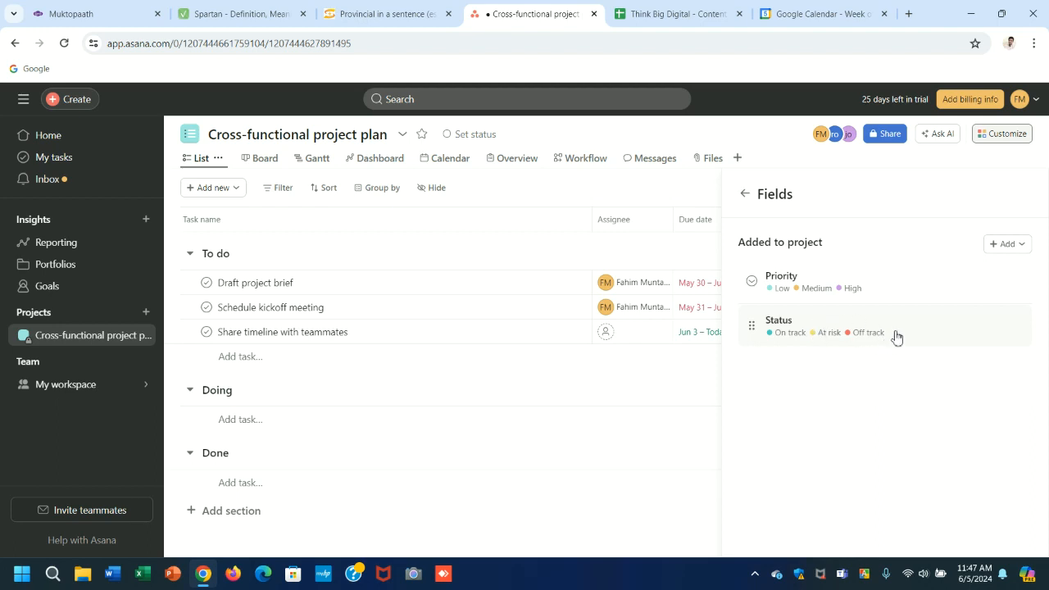
Begin a new custom field via + Add > Create new, opening the Add field dialog
click(1006, 243)
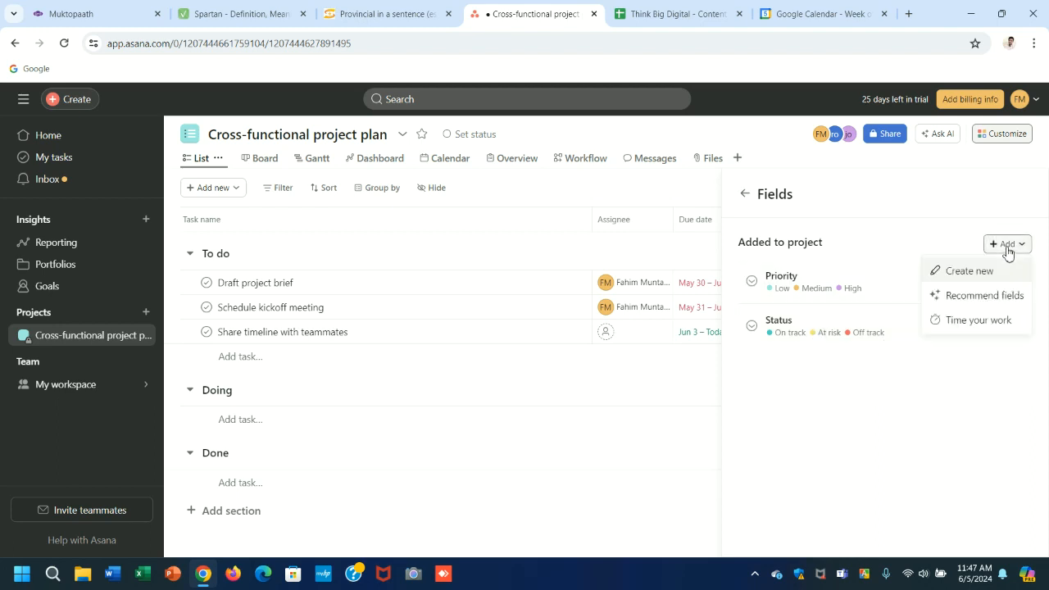
mouse_move(993, 281)
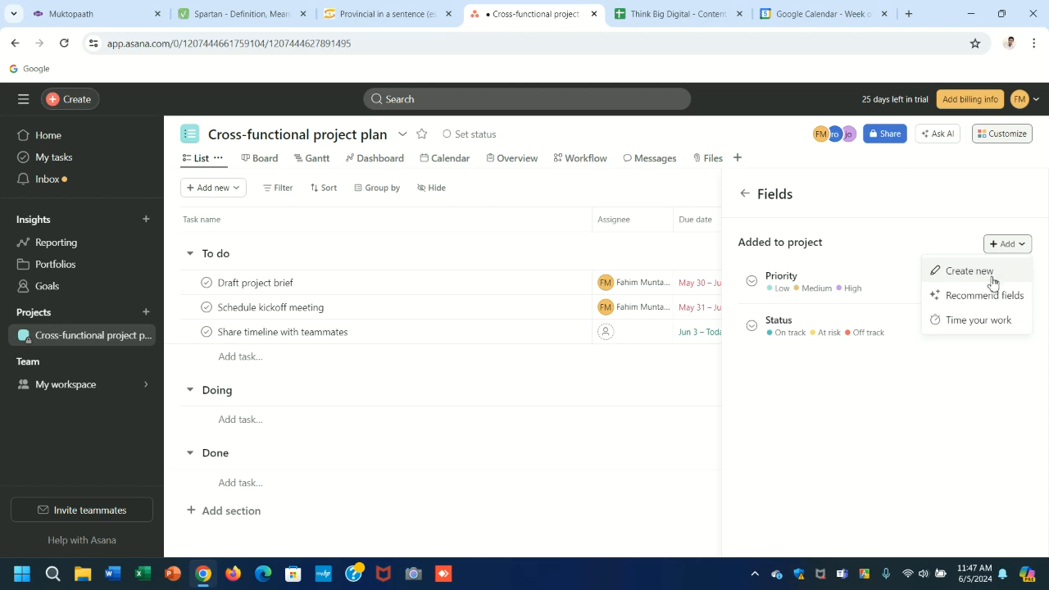
click(970, 271)
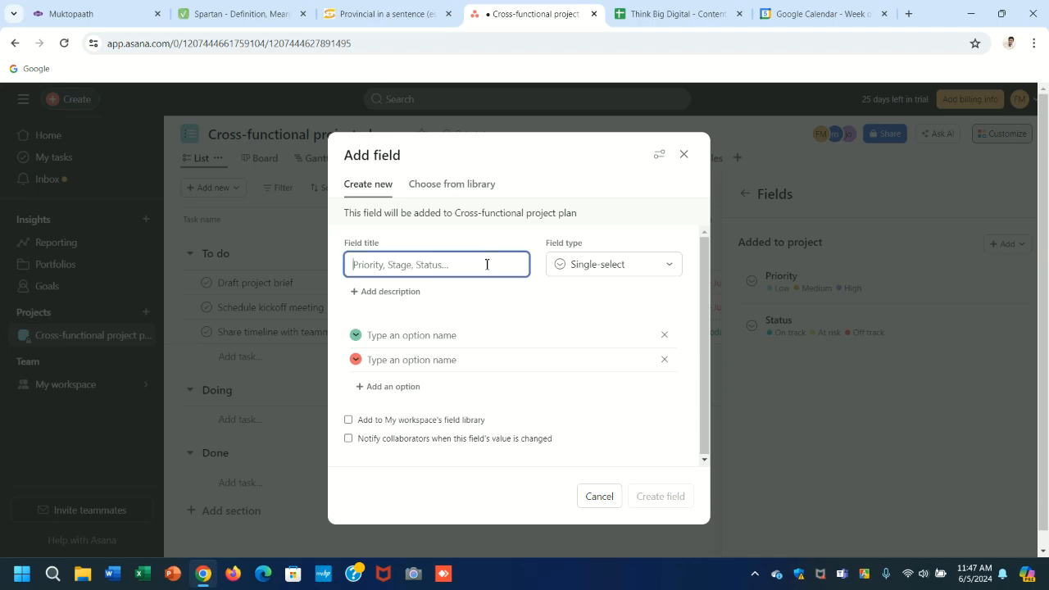
mouse_move(456, 258)
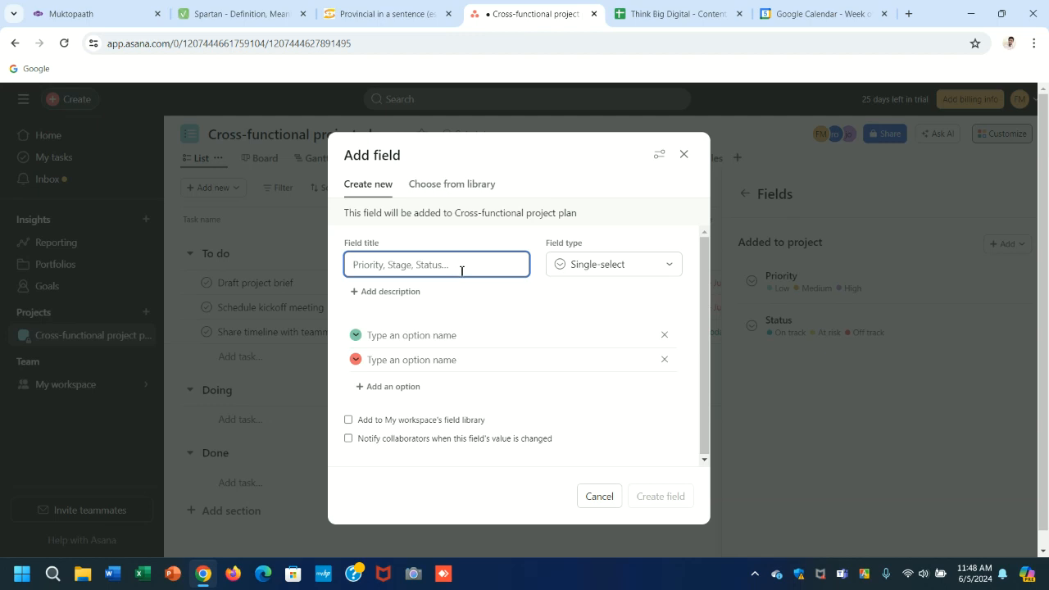
Title the field 'bird species' and keep its type Single-select
text(bird sp)
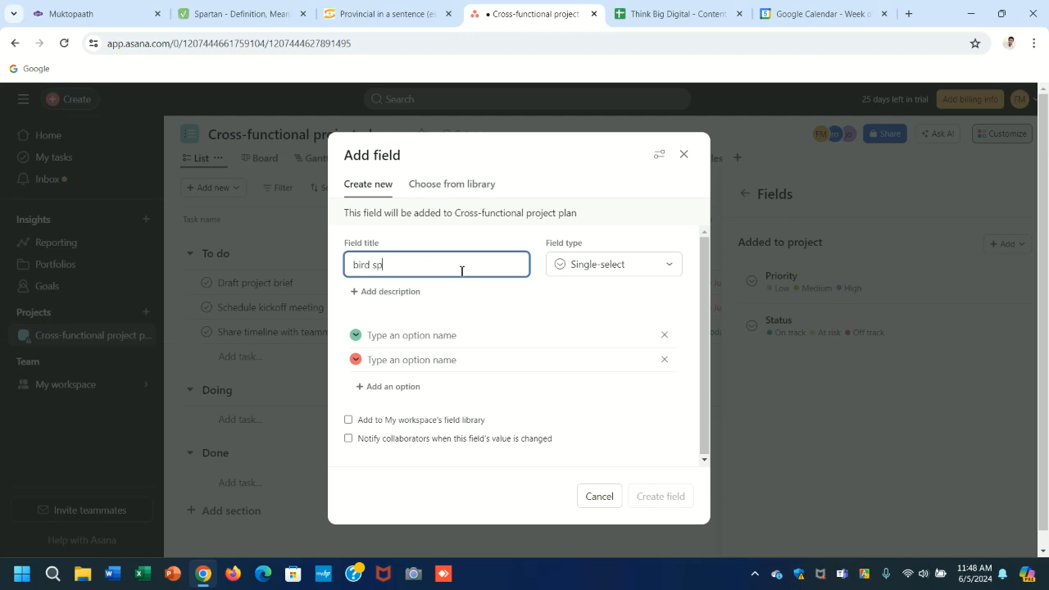
text(ecies)
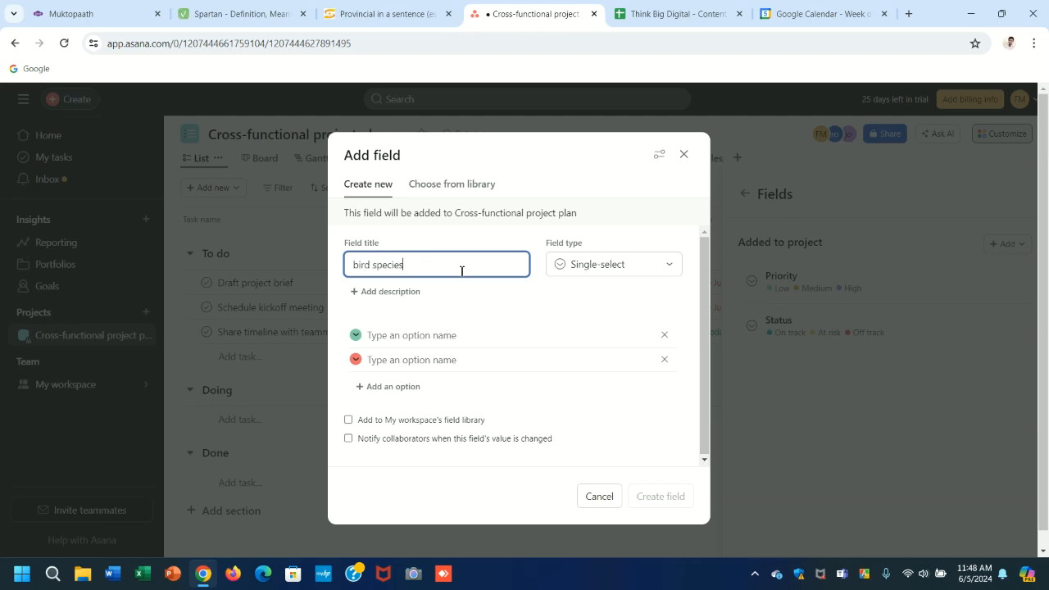
click(611, 264)
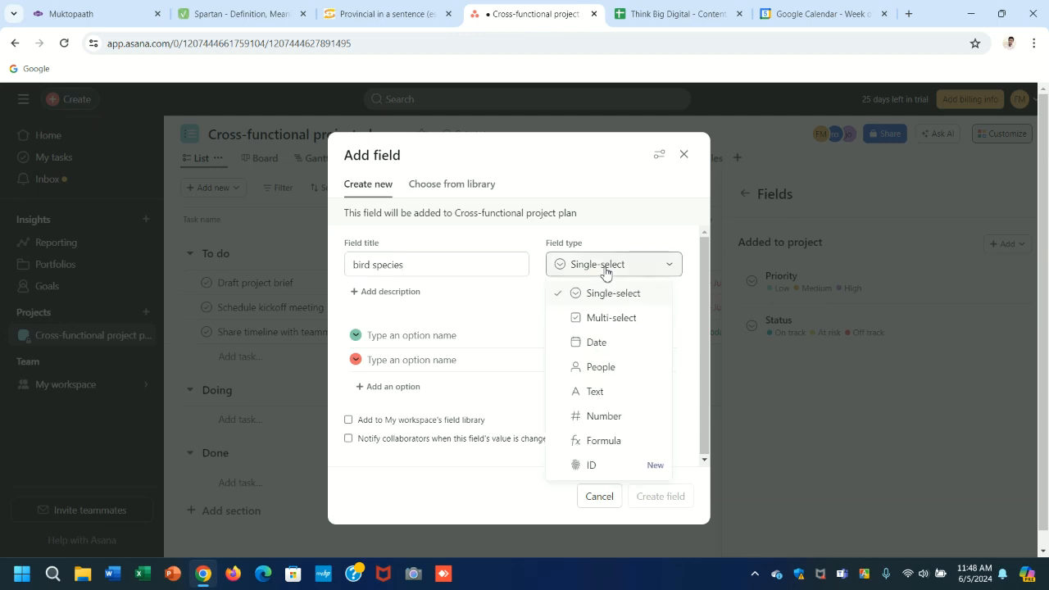
click(613, 292)
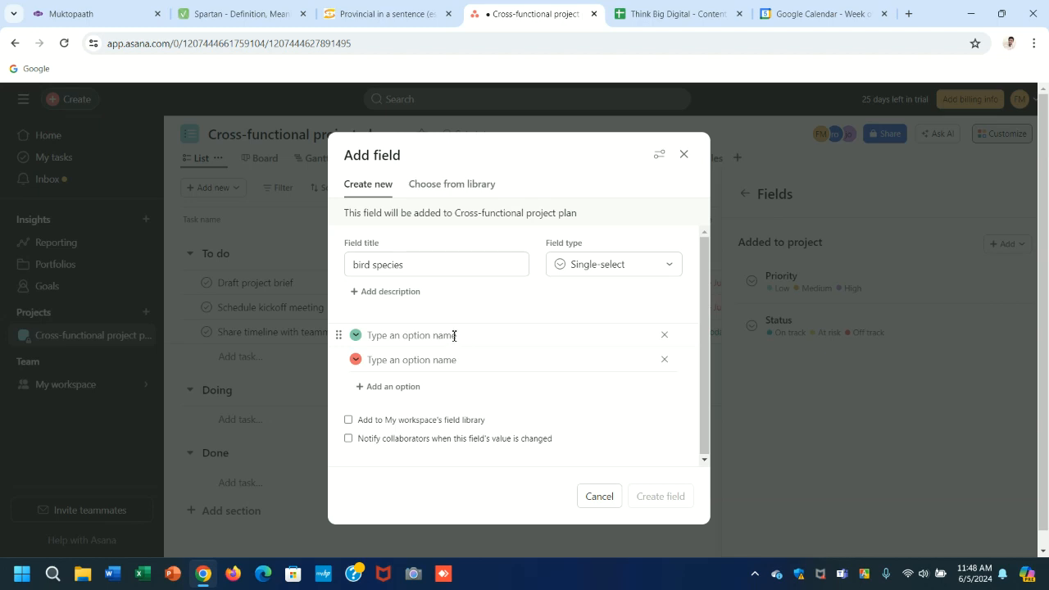
Name the field's first choice 'option 1', leaving the second blank
text(op)
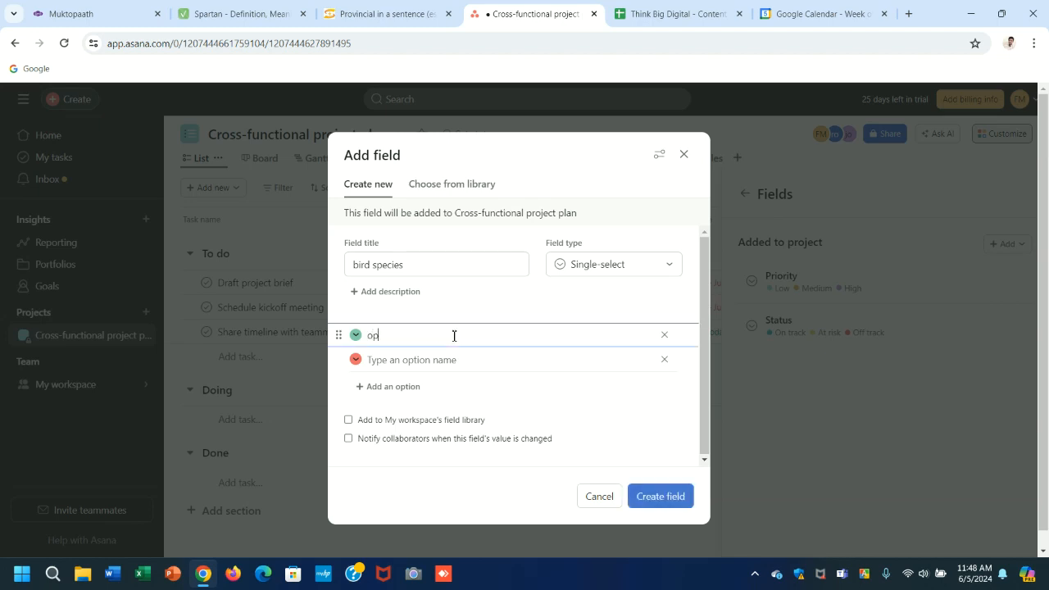
text(tion)
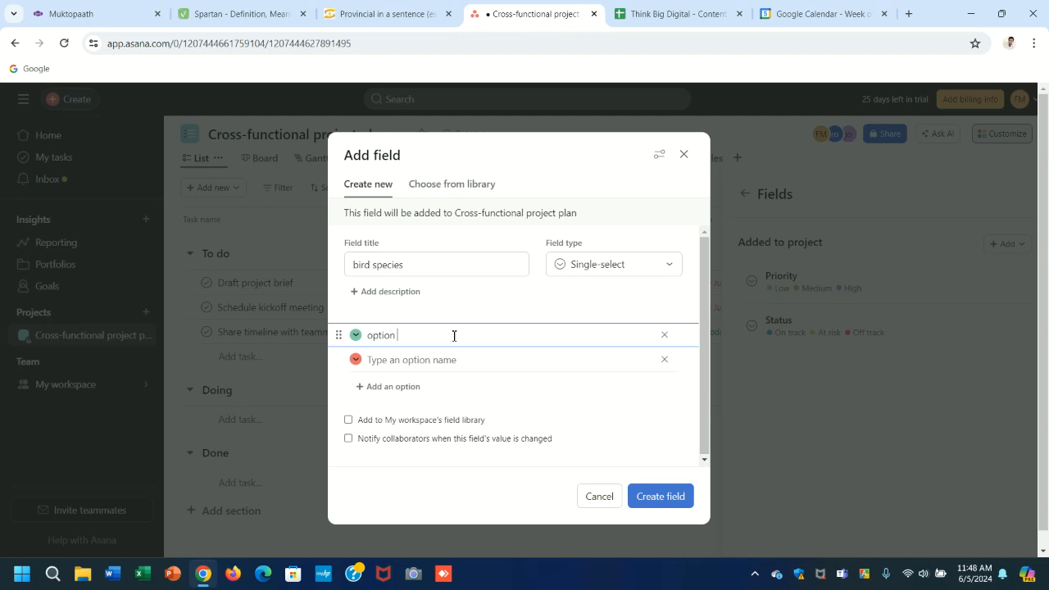
text(1)
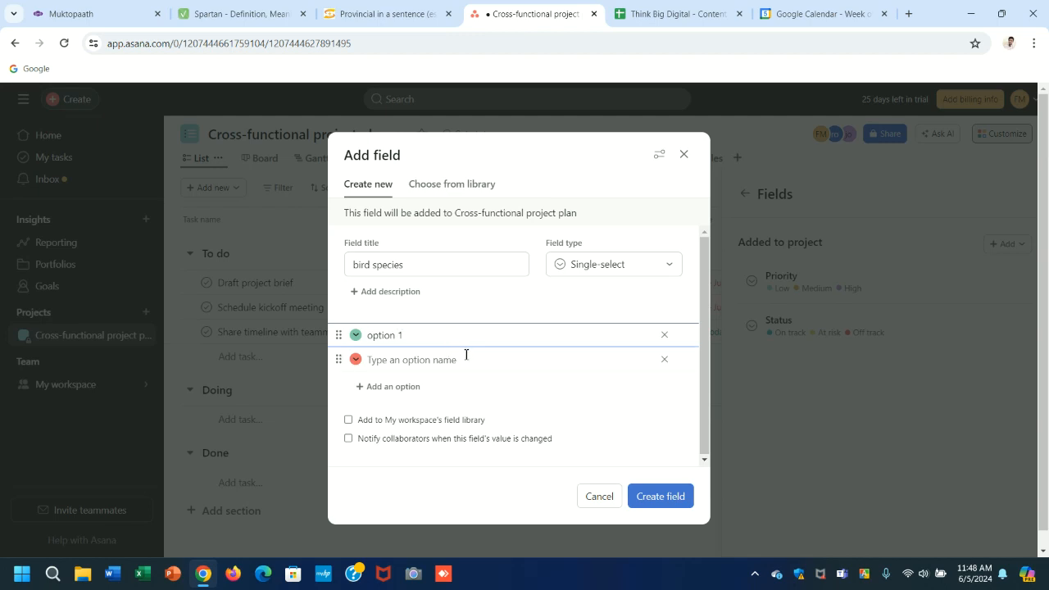
mouse_move(440, 372)
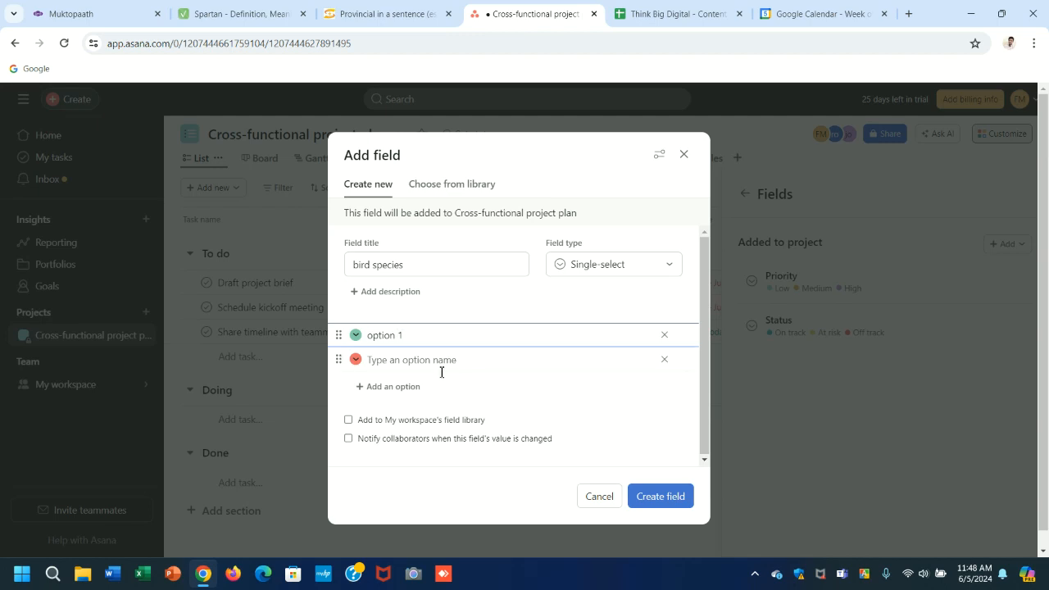
click(355, 358)
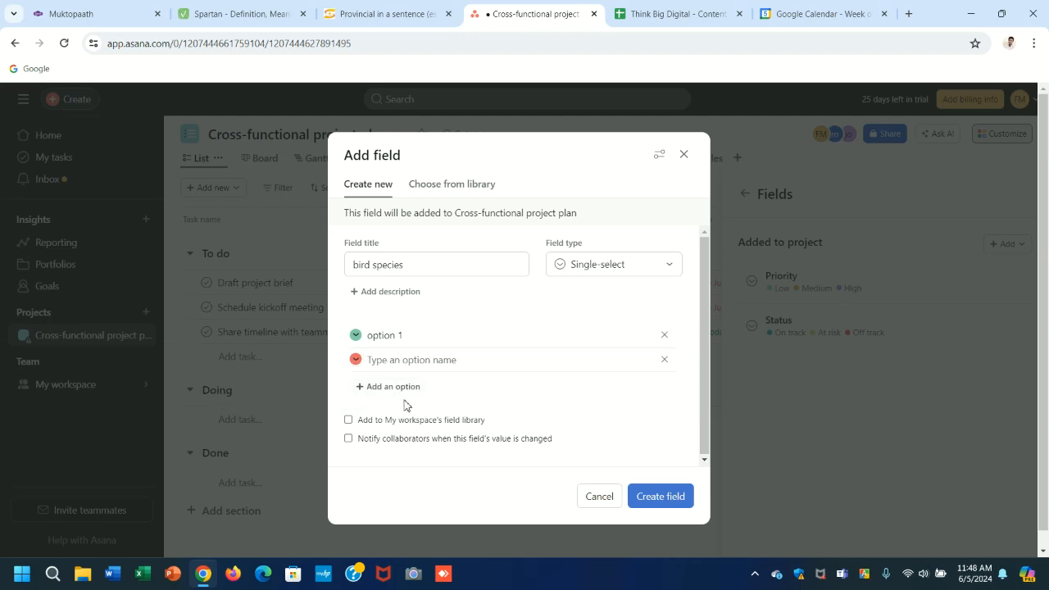
mouse_move(446, 433)
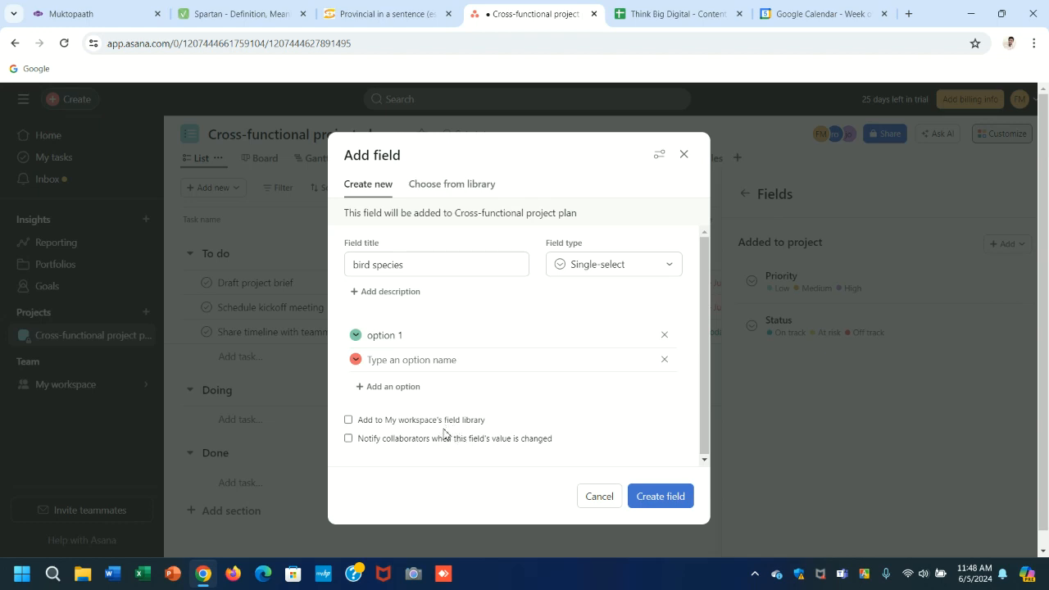
mouse_move(512, 460)
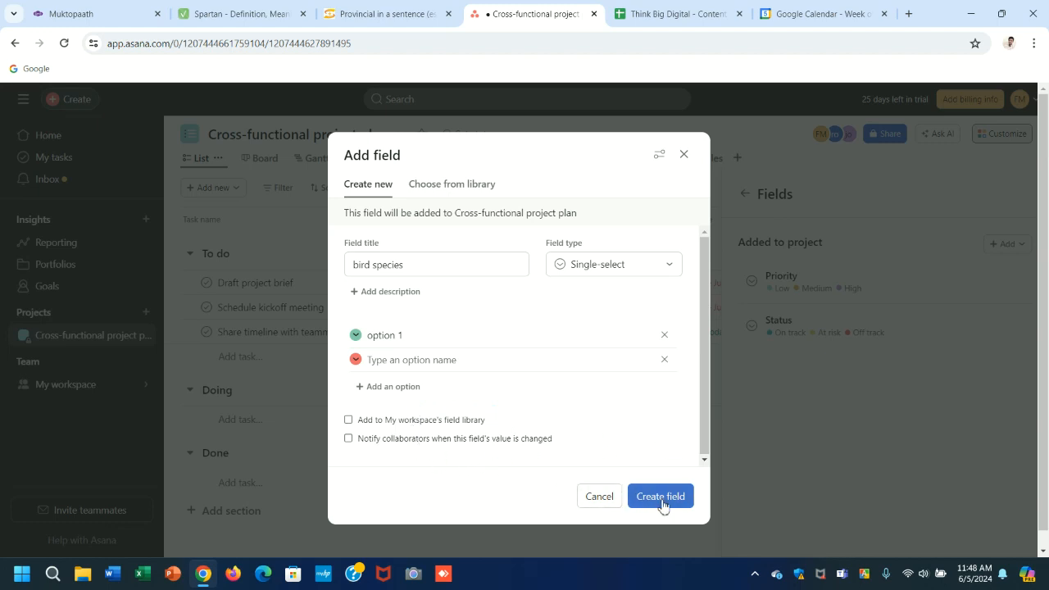
Create the bird species field so it joins Priority and Status in the Fields list
click(658, 494)
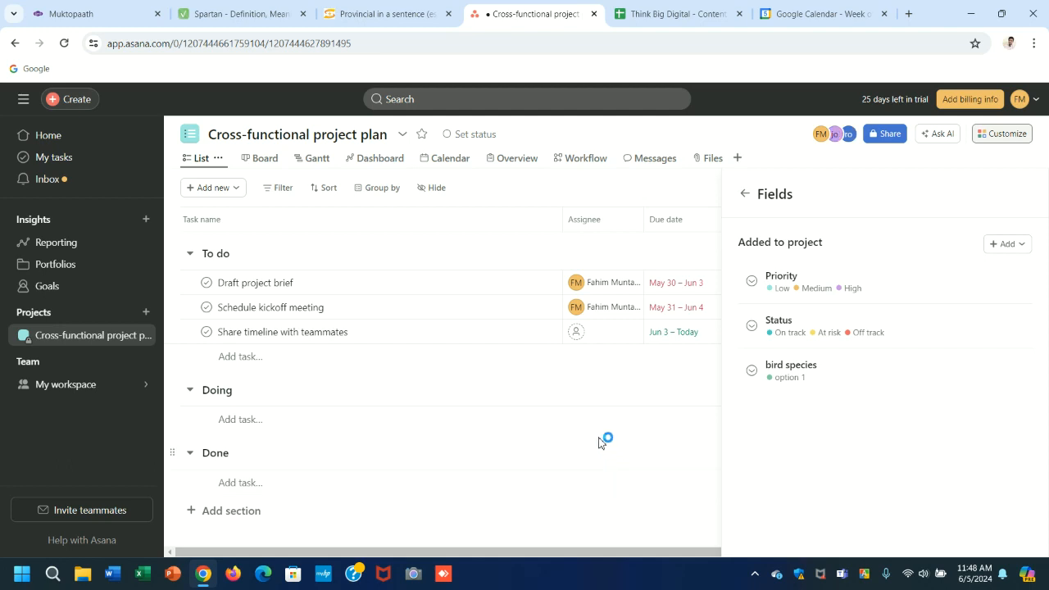
mouse_move(30, 239)
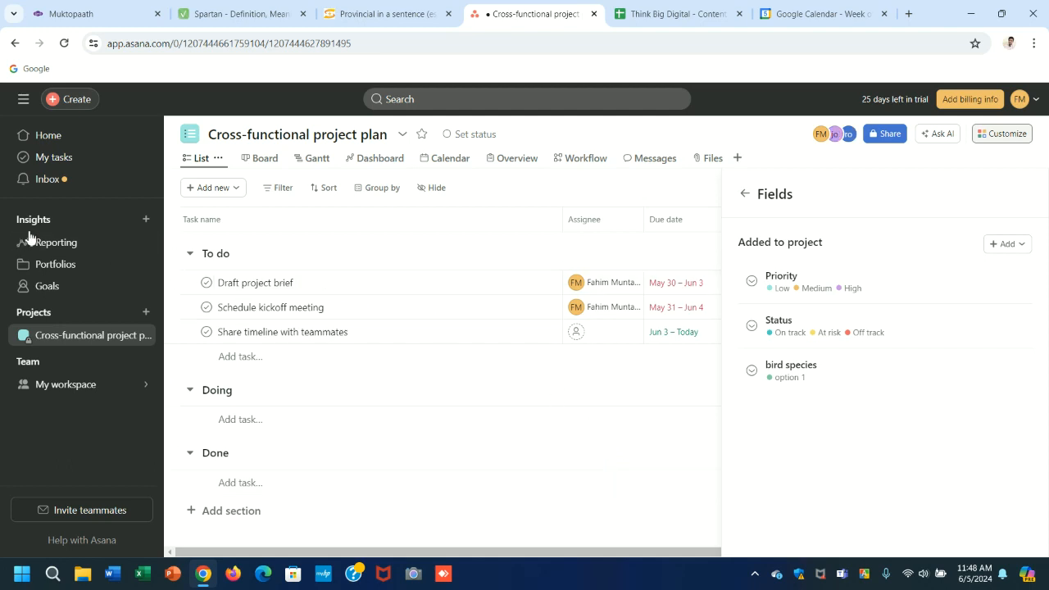